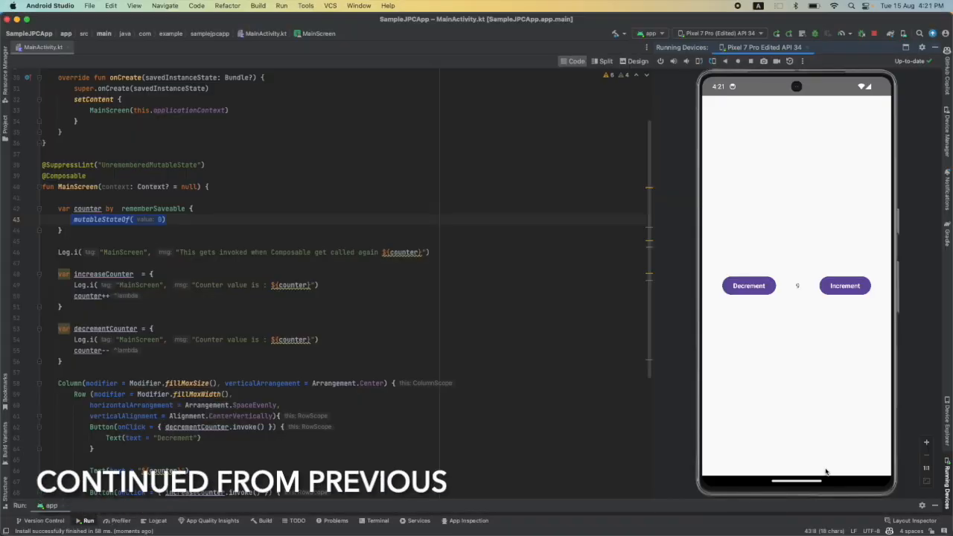
Step: Select the counter state and handler code in MainScreen for moving to a ViewModel
drag(73, 219, 63, 362)
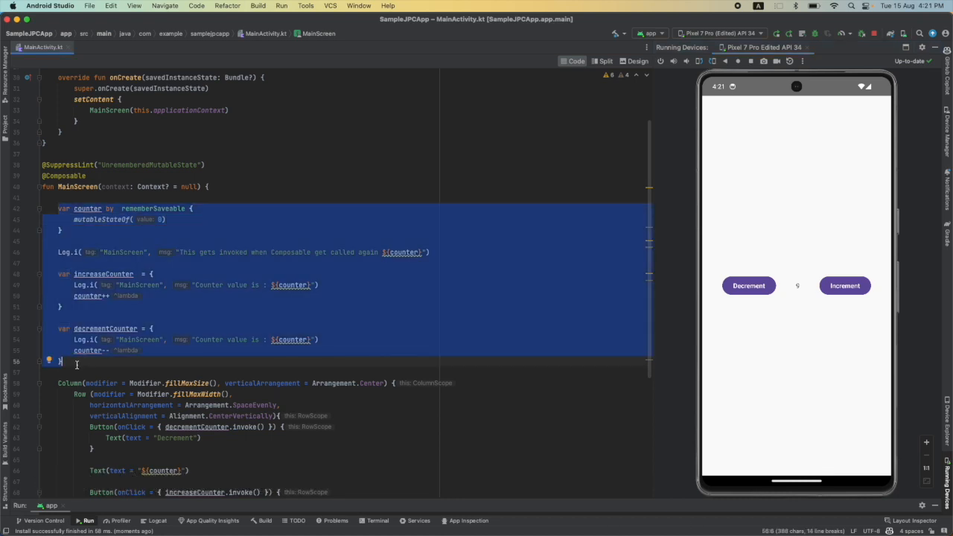
click(78, 186)
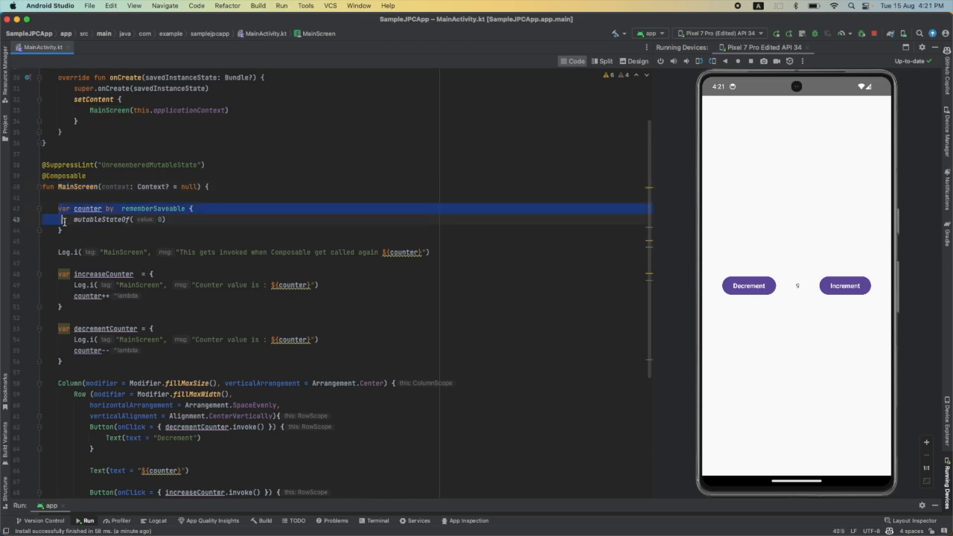
drag(63, 219, 67, 362)
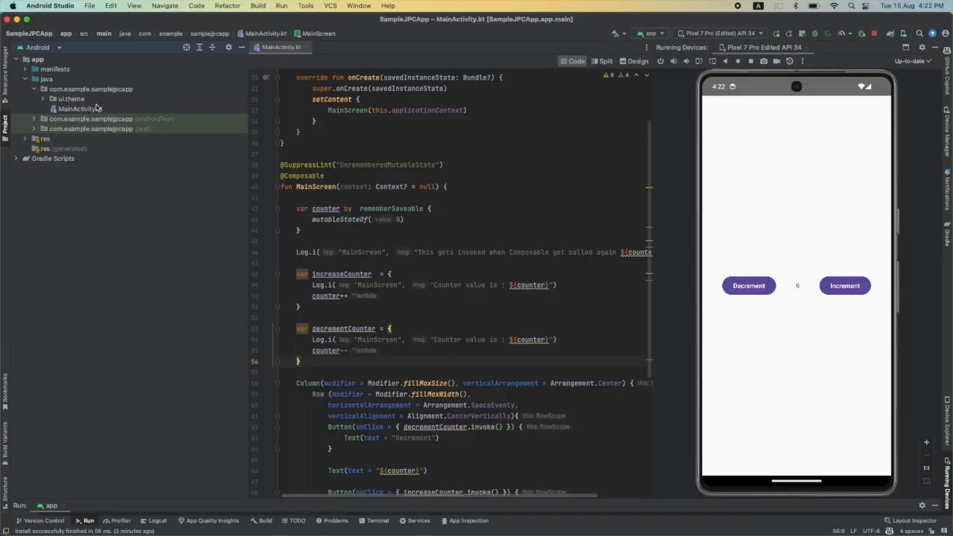
Step: Create a new Kotlin class named MainActivityViewModel in the samplejpcapp package
right_click(91, 89)
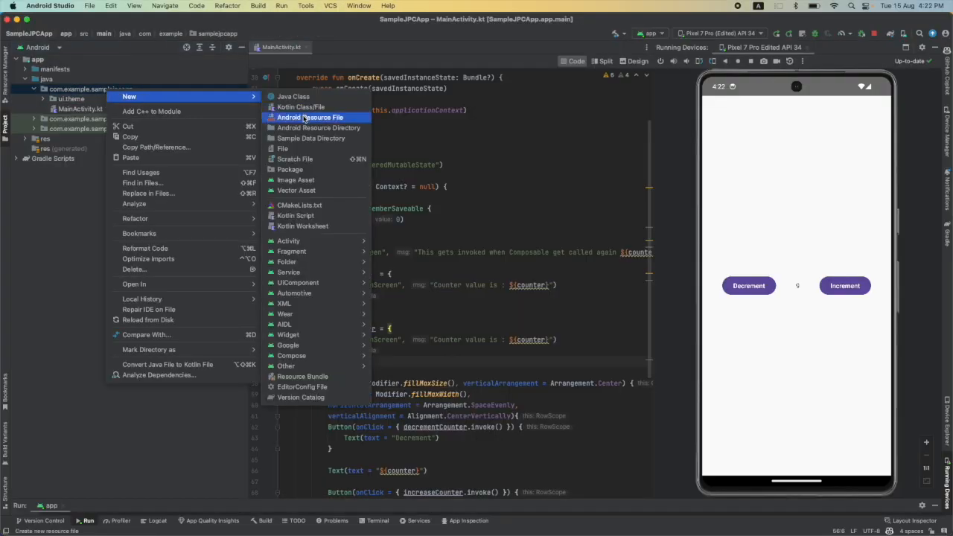
click(299, 106)
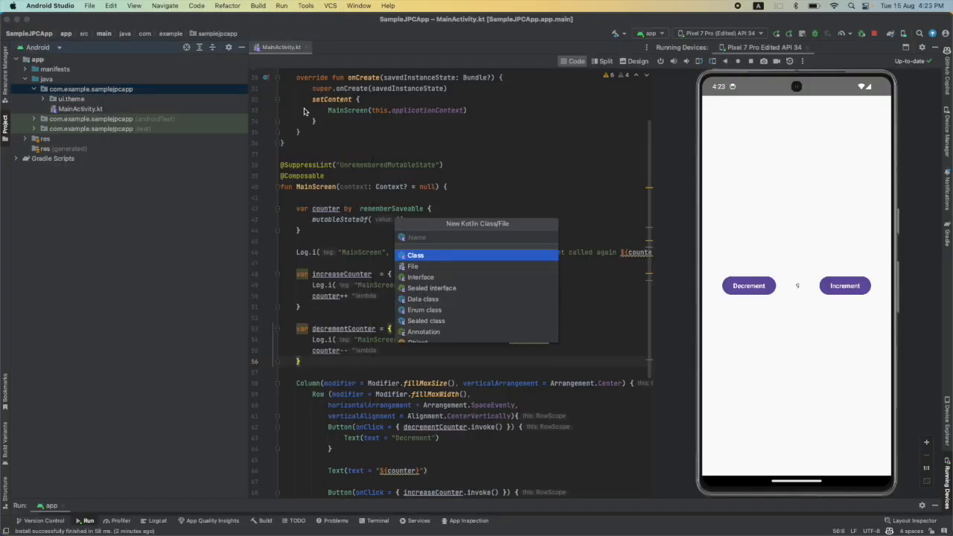
text(MainActivity)
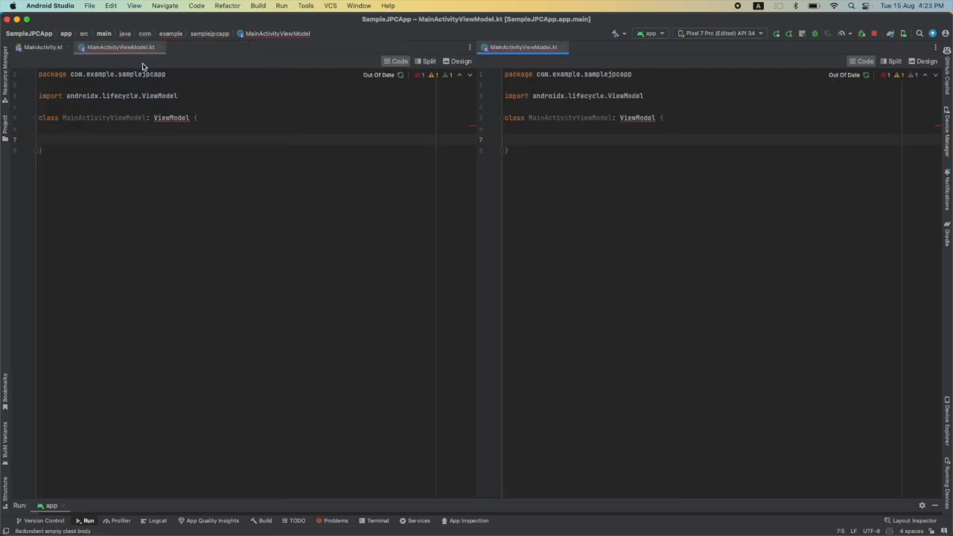
Step: Paste counter and its handlers into MainActivityViewModel, removing rememberSaveable and the Log.i line
click(46, 47)
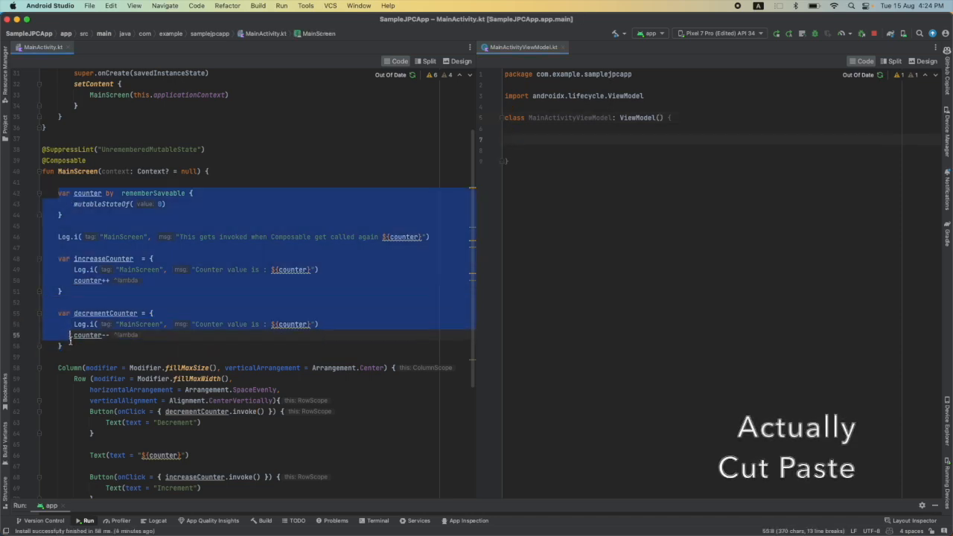
key(cmd+v)
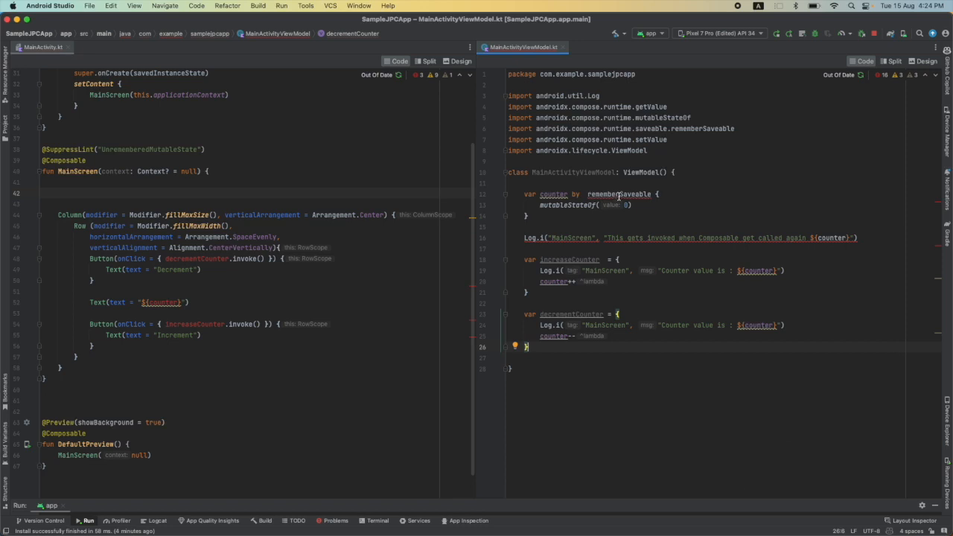
double_click(566, 204)
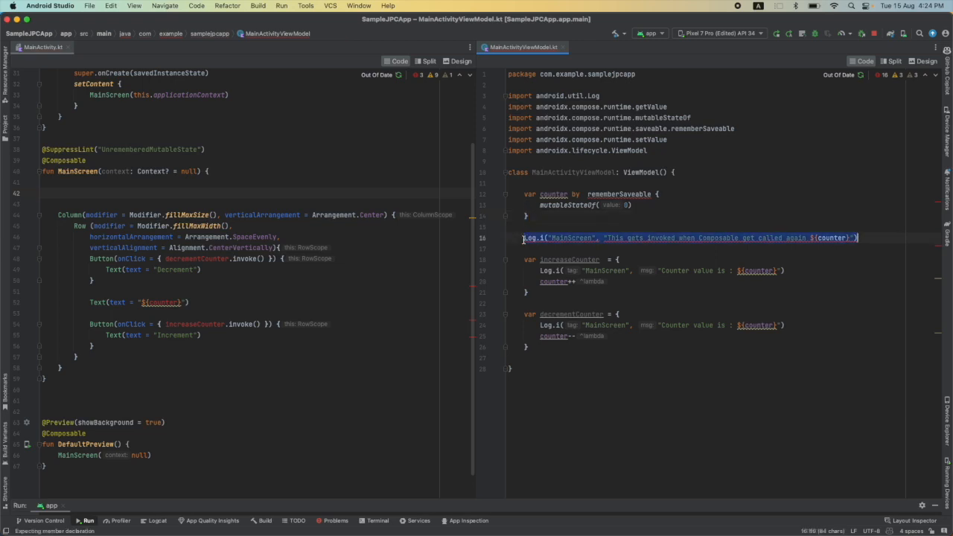
key(Delete)
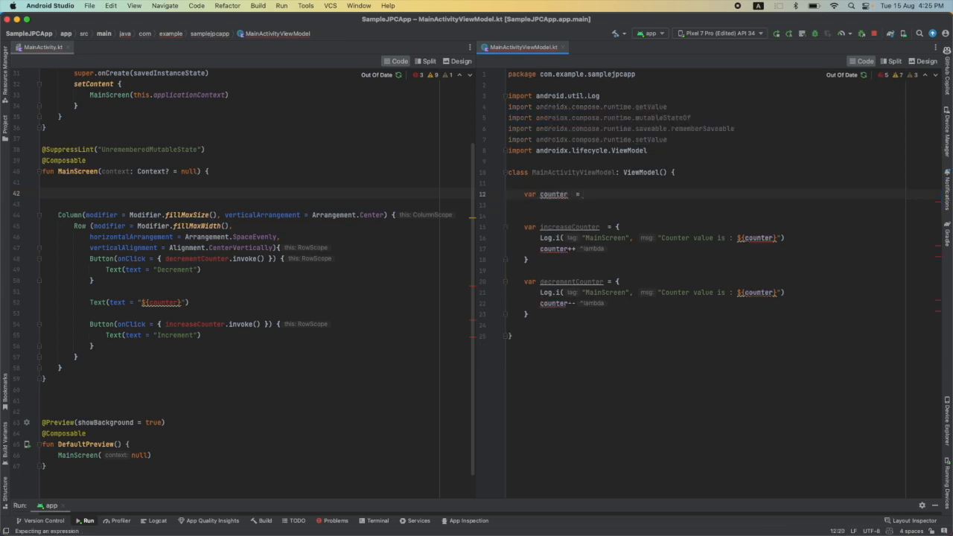
Step: Declare counter as MutableLiveData<Int>(0) in the ViewModel
text(MutableLiveData<>)
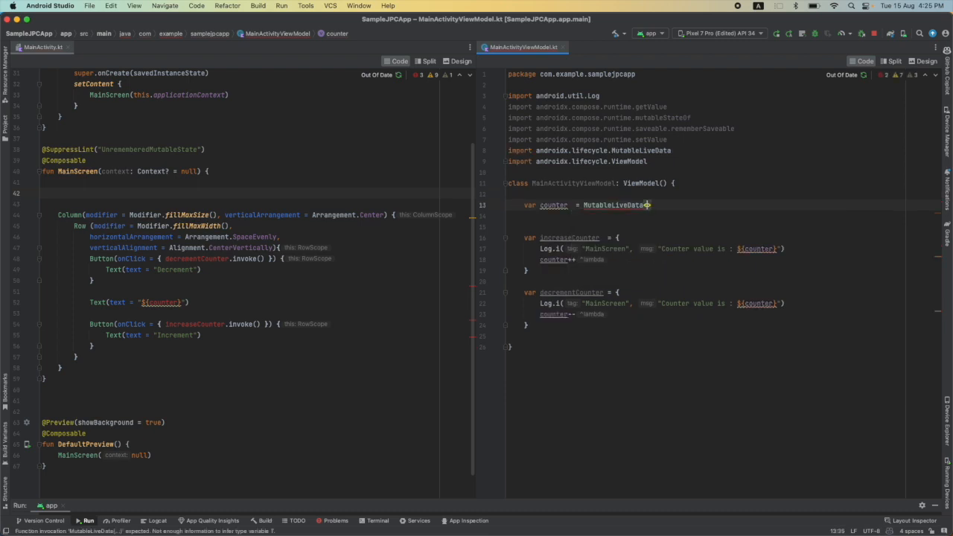
text(<Int>)
click(573, 314)
text(.value?.minus(1)
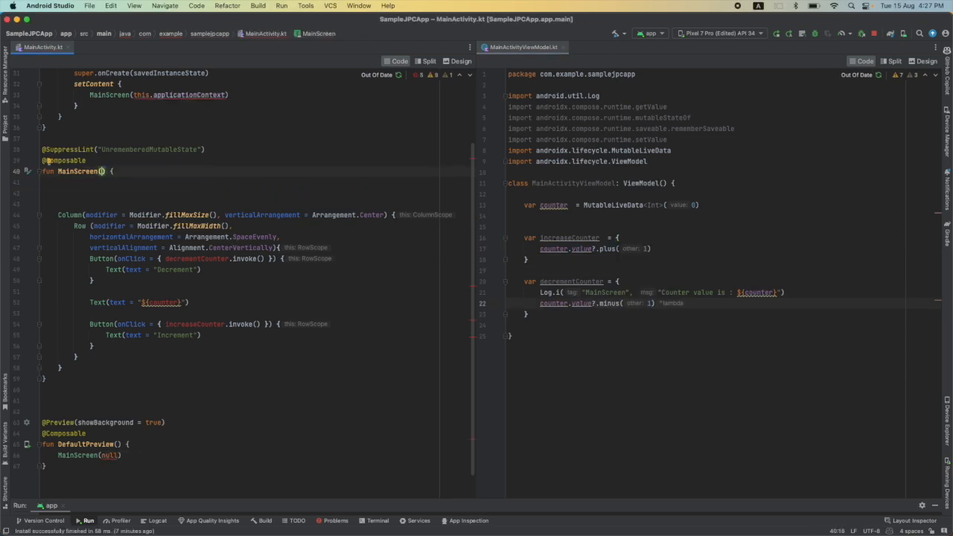
Step: Add a mainActivityViewModel parameter to MainScreen, use its handlers and counter, and pass MainActivityViewModel() in setContent
text(mainActivityViewModel)
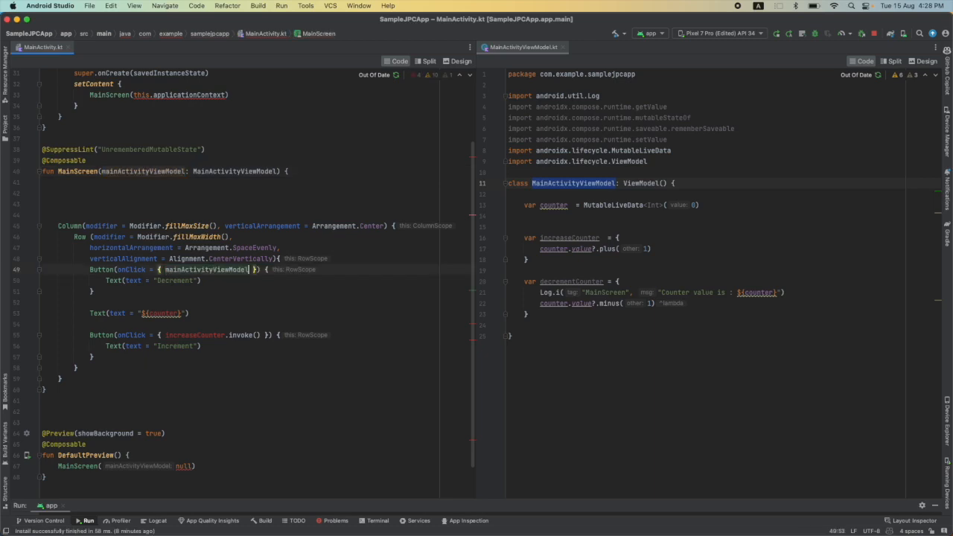
text(.decrementCounter.invoke()
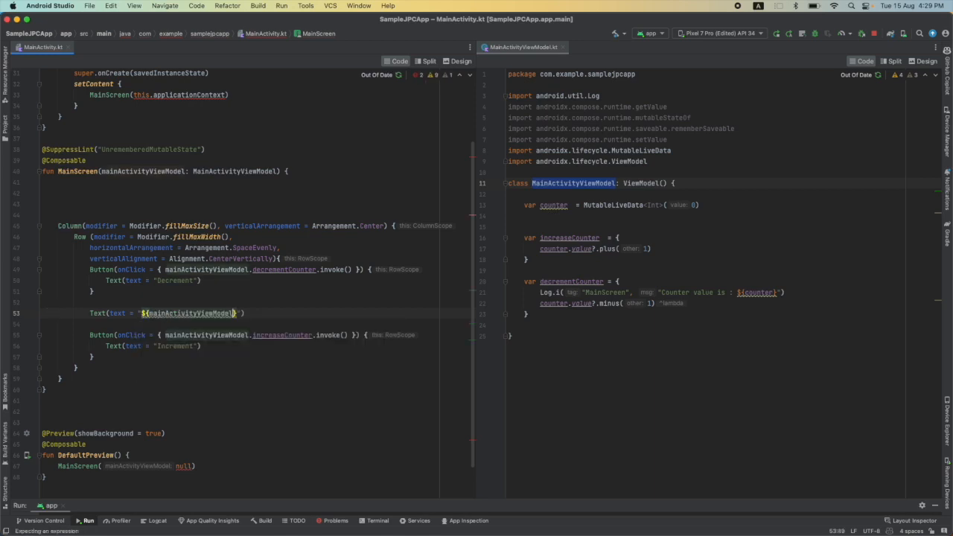
text(.counter.value)
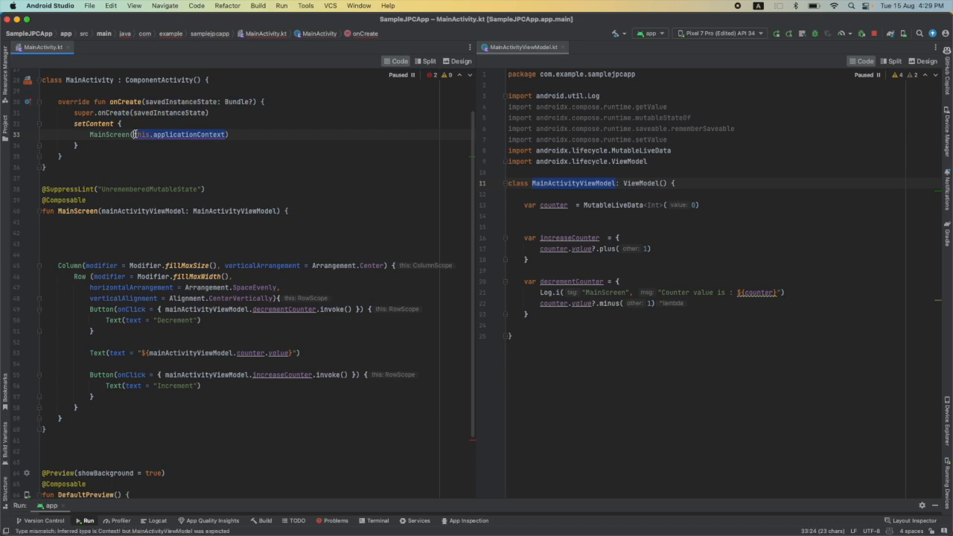
text(MainActivityViewModel())
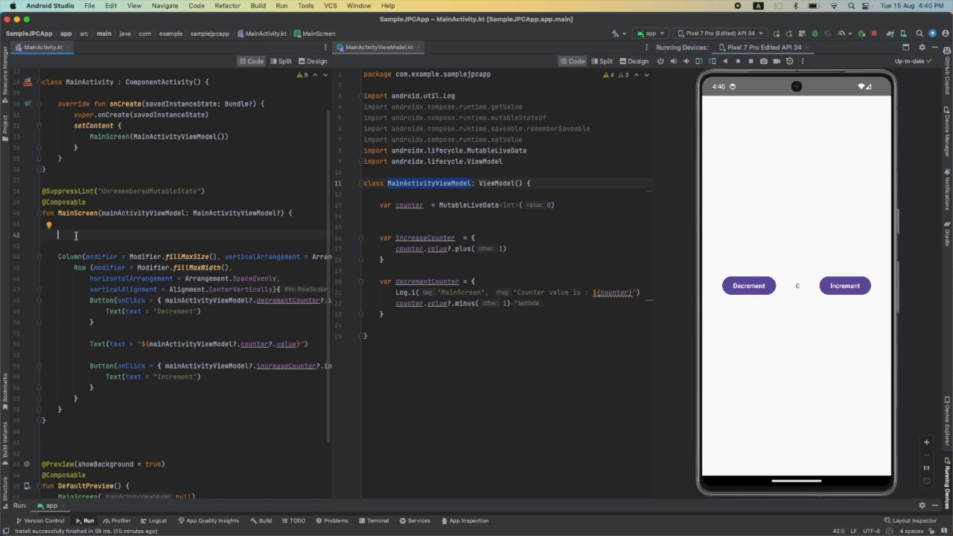
Step: Reference mainActivityViewModel?.counter inside MainScreen's composable
text(mainActivityViewModel?.counter)
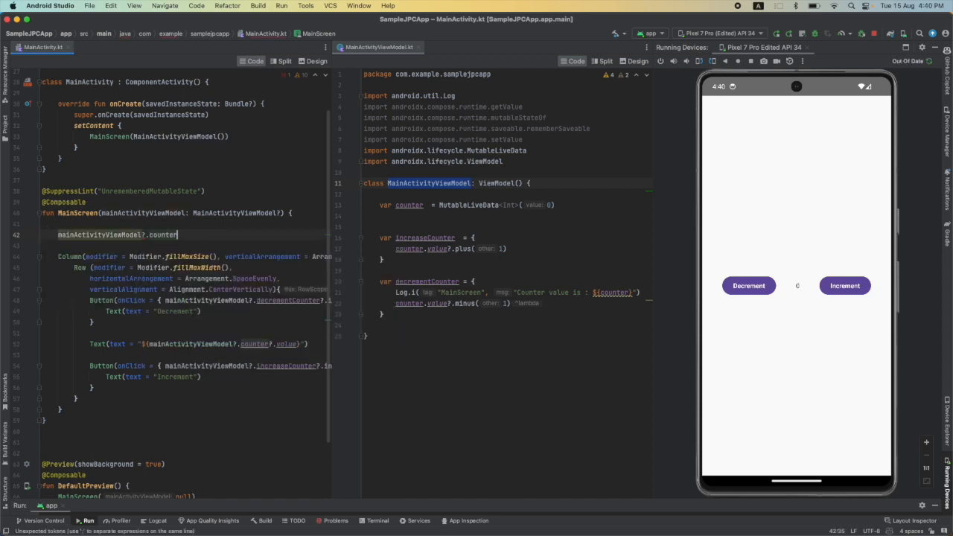
text(.ons)
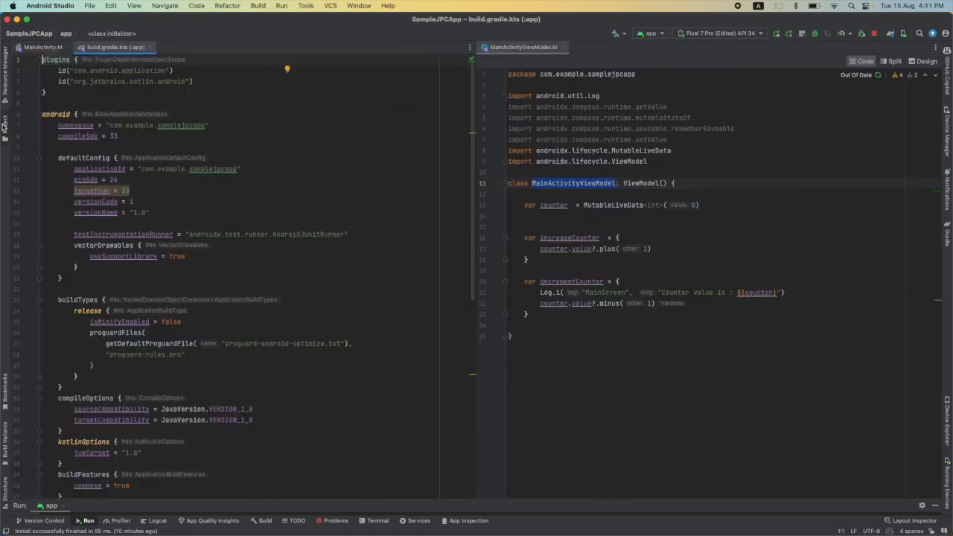
Step: Add implementation("androidx.compose.runtime:runtime-livedata:1.0.5") to dependencies and call observeAsState() on counter
scroll(down, 3)
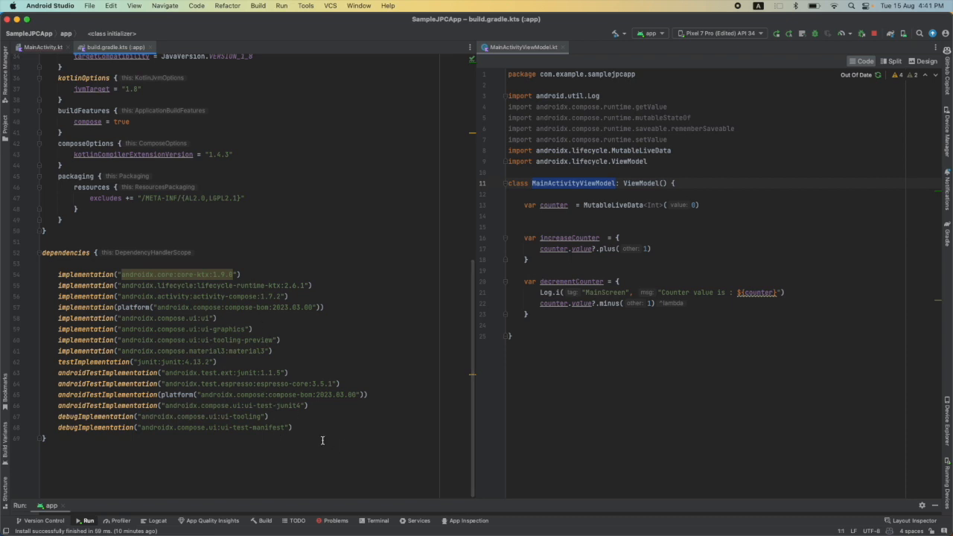
text(implementation("androidx.compose.runtime:runtime-livedata:1.0.5"))
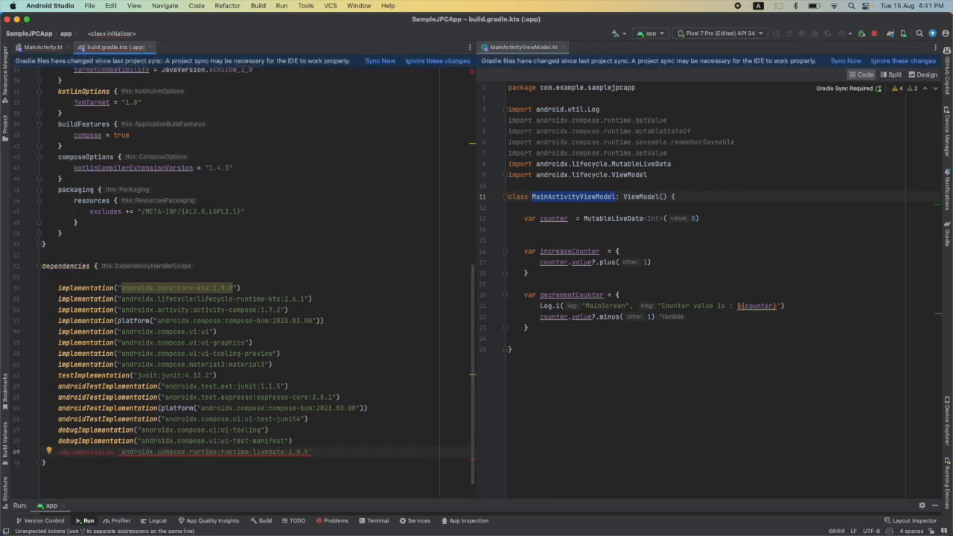
click(41, 46)
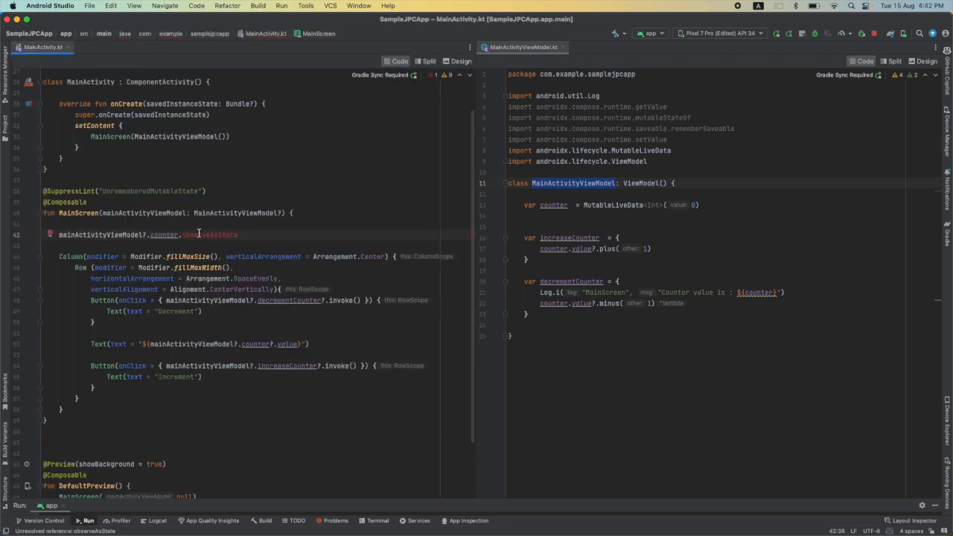
text(.ob)
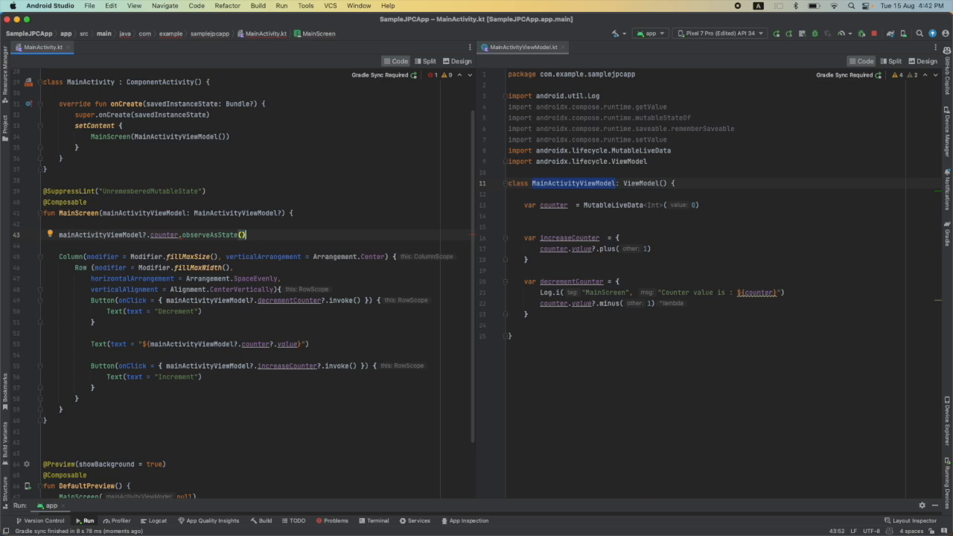
Step: Log each observed counter value with Log.i("MainScreen", "Value got updated: $it")
text(.value.let {)
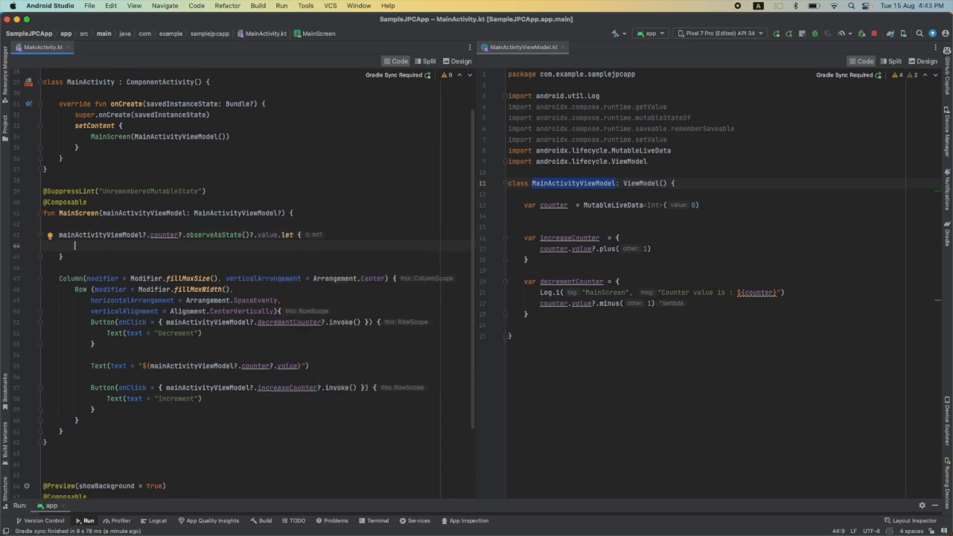
text(Log.i( tag: "MainScreen", msg: "Value got")
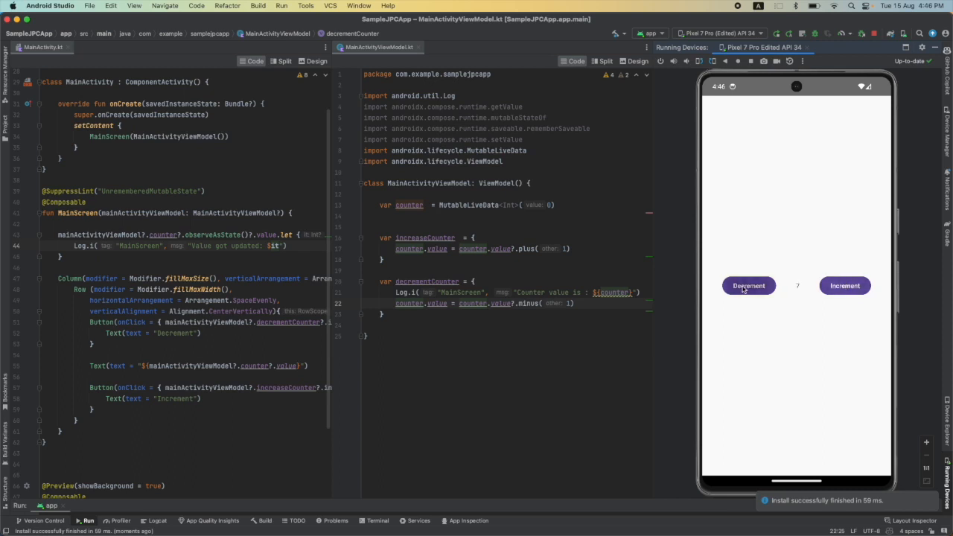
Step: Decrement the counter in the emulator and check the 'Value got updated' entries in Logcat
click(748, 285)
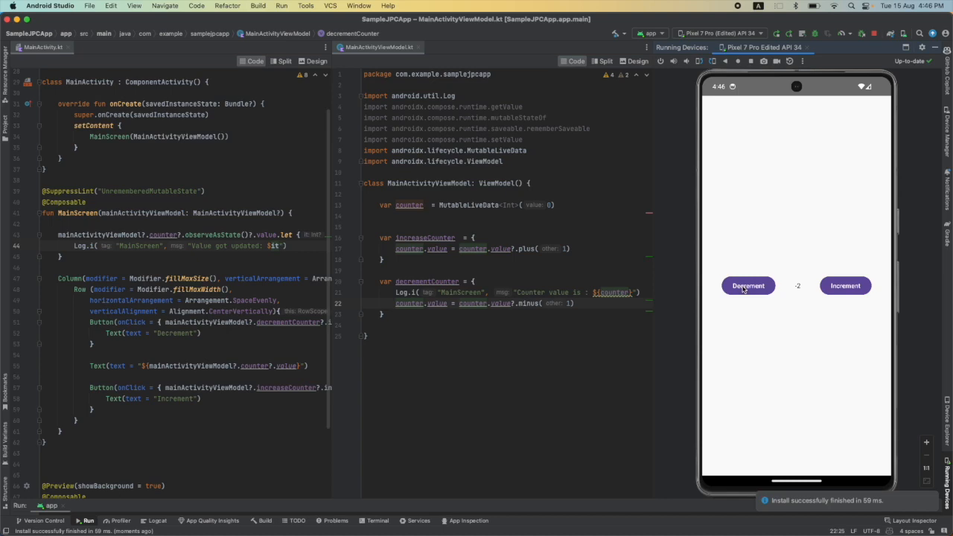
click(136, 521)
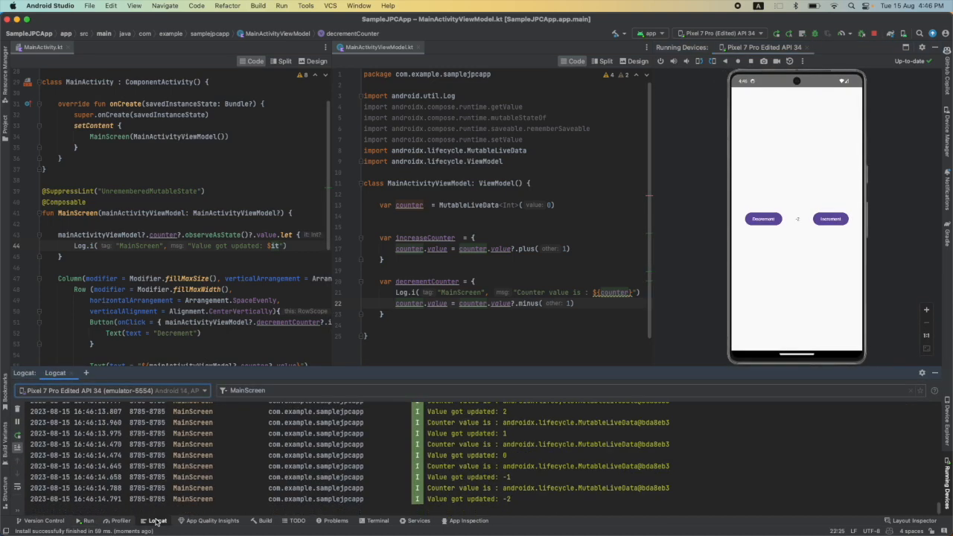
double_click(223, 245)
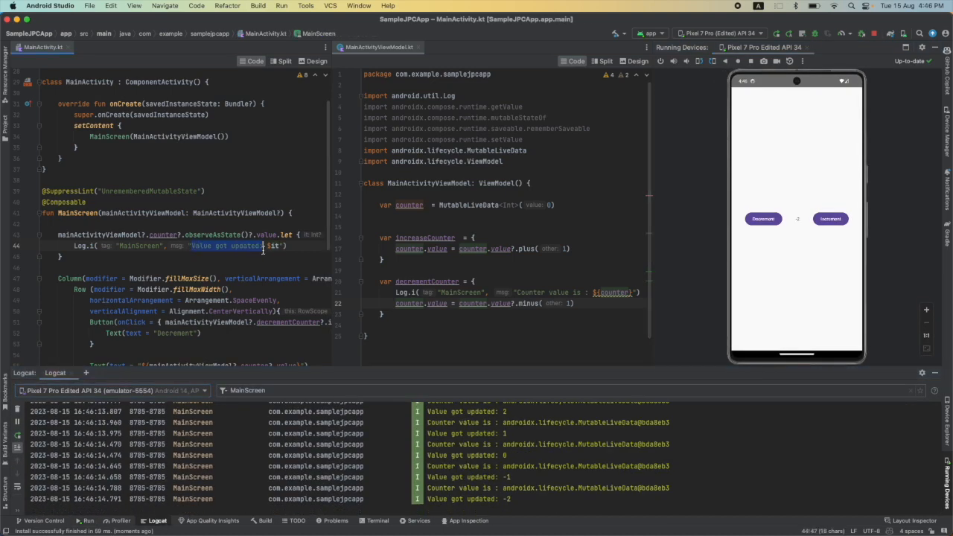
click(763, 218)
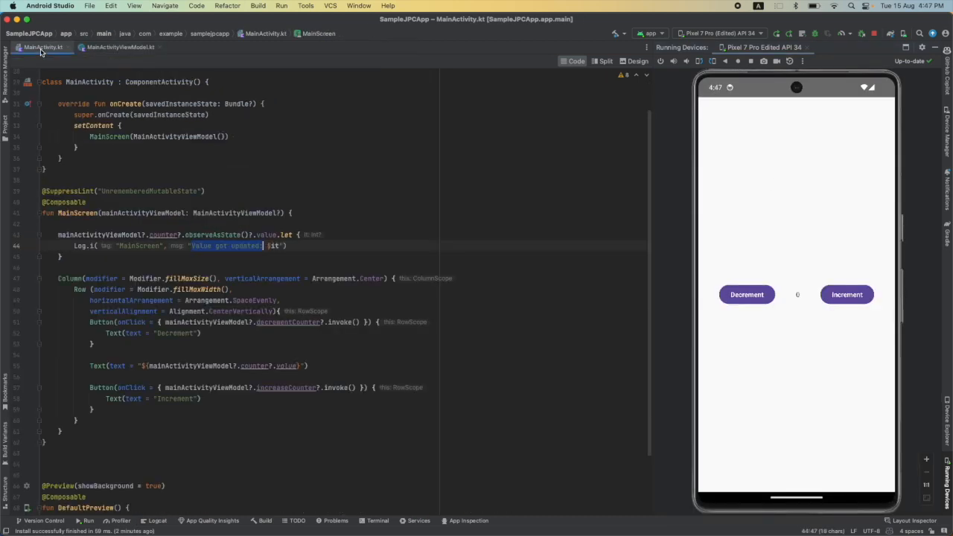
Step: Review MainActivityViewModel.kt and MainActivity.kt in the editor
click(122, 47)
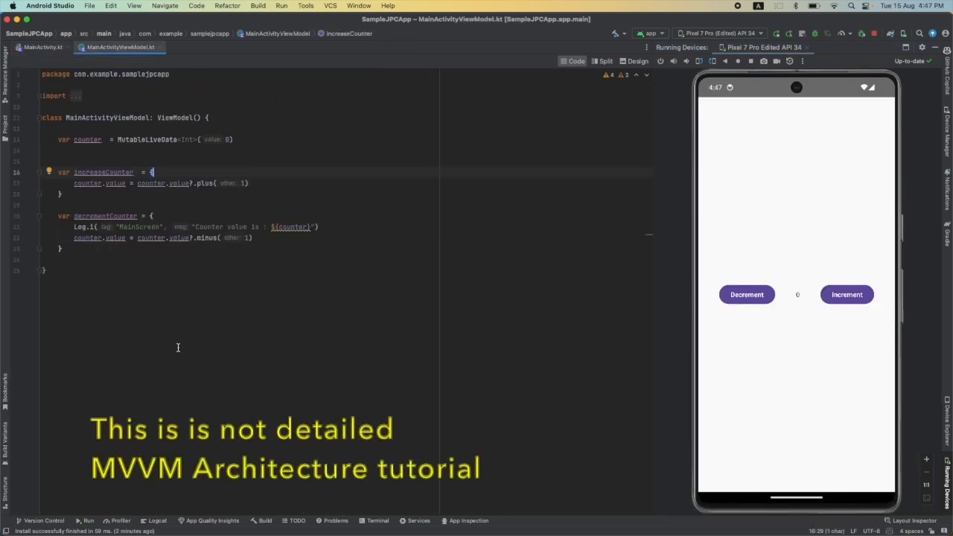
click(44, 47)
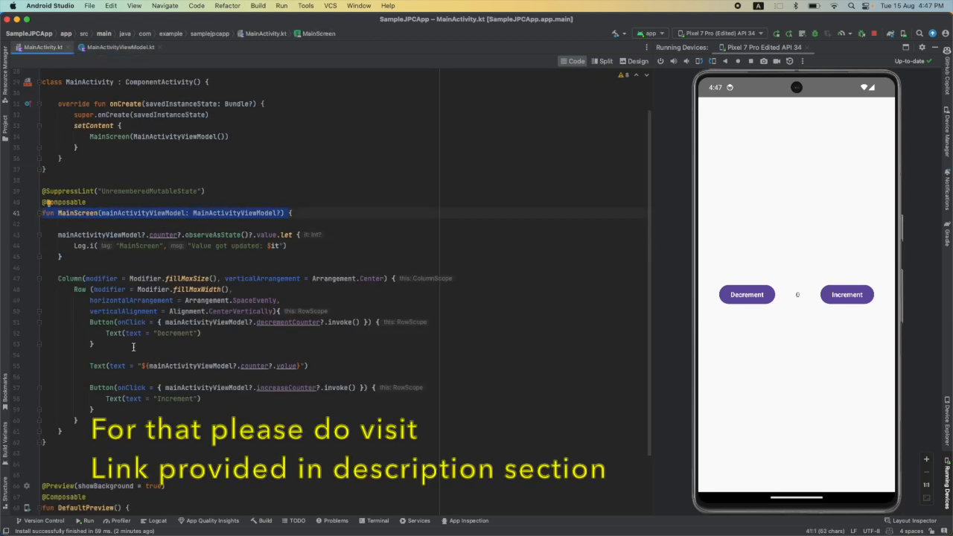
click(130, 47)
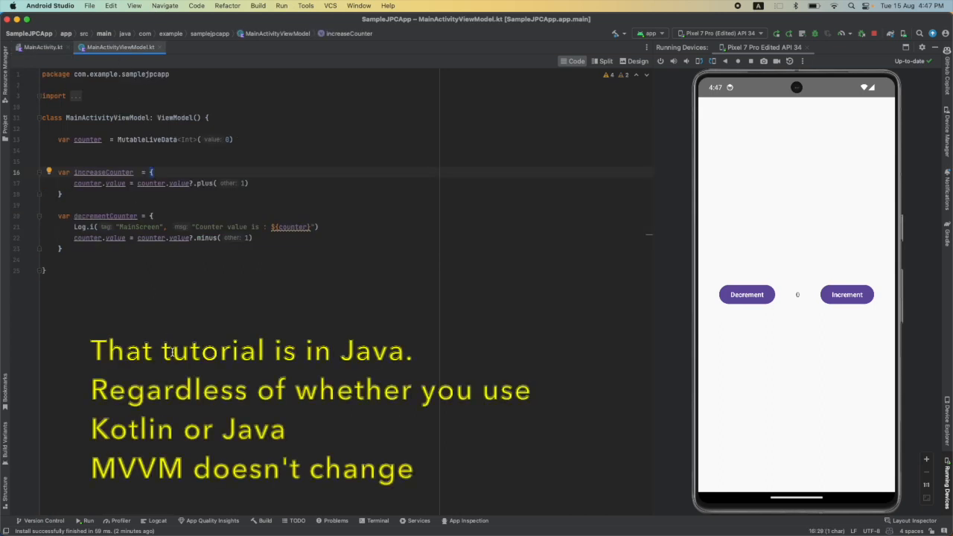